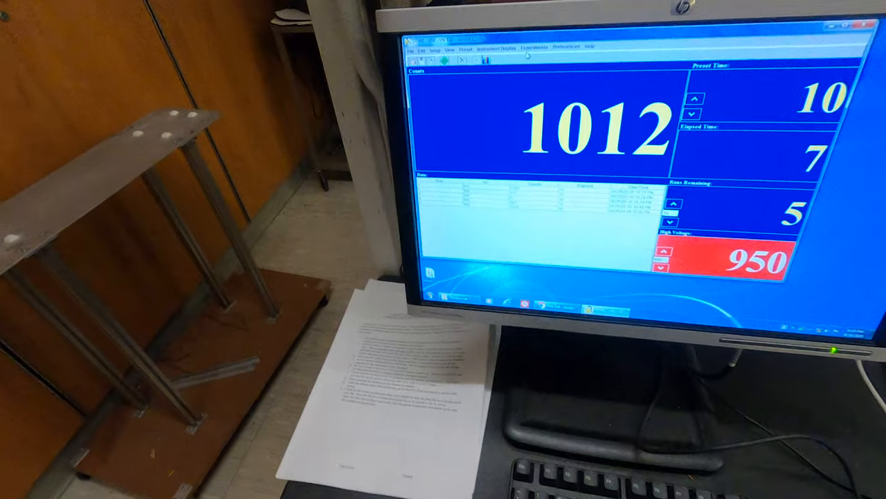
Start the Plateau experiment from the Experiments menu and answer the Clear Existing Data prompt
{"action": "left_click", "coordinate": [446, 79]}
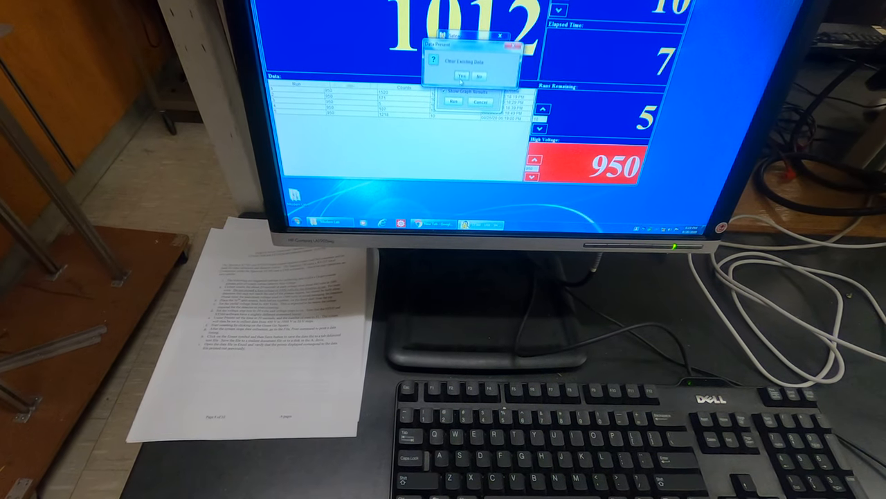
{"action": "left_click", "coordinate": [461, 75]}
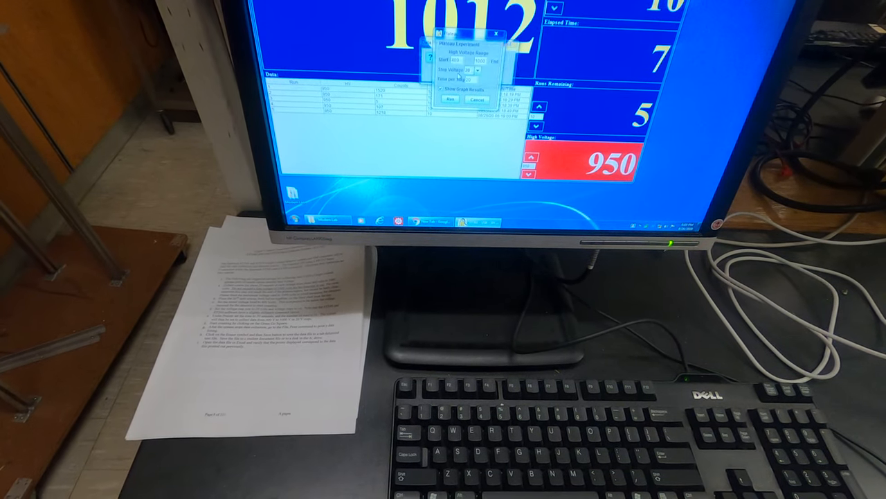